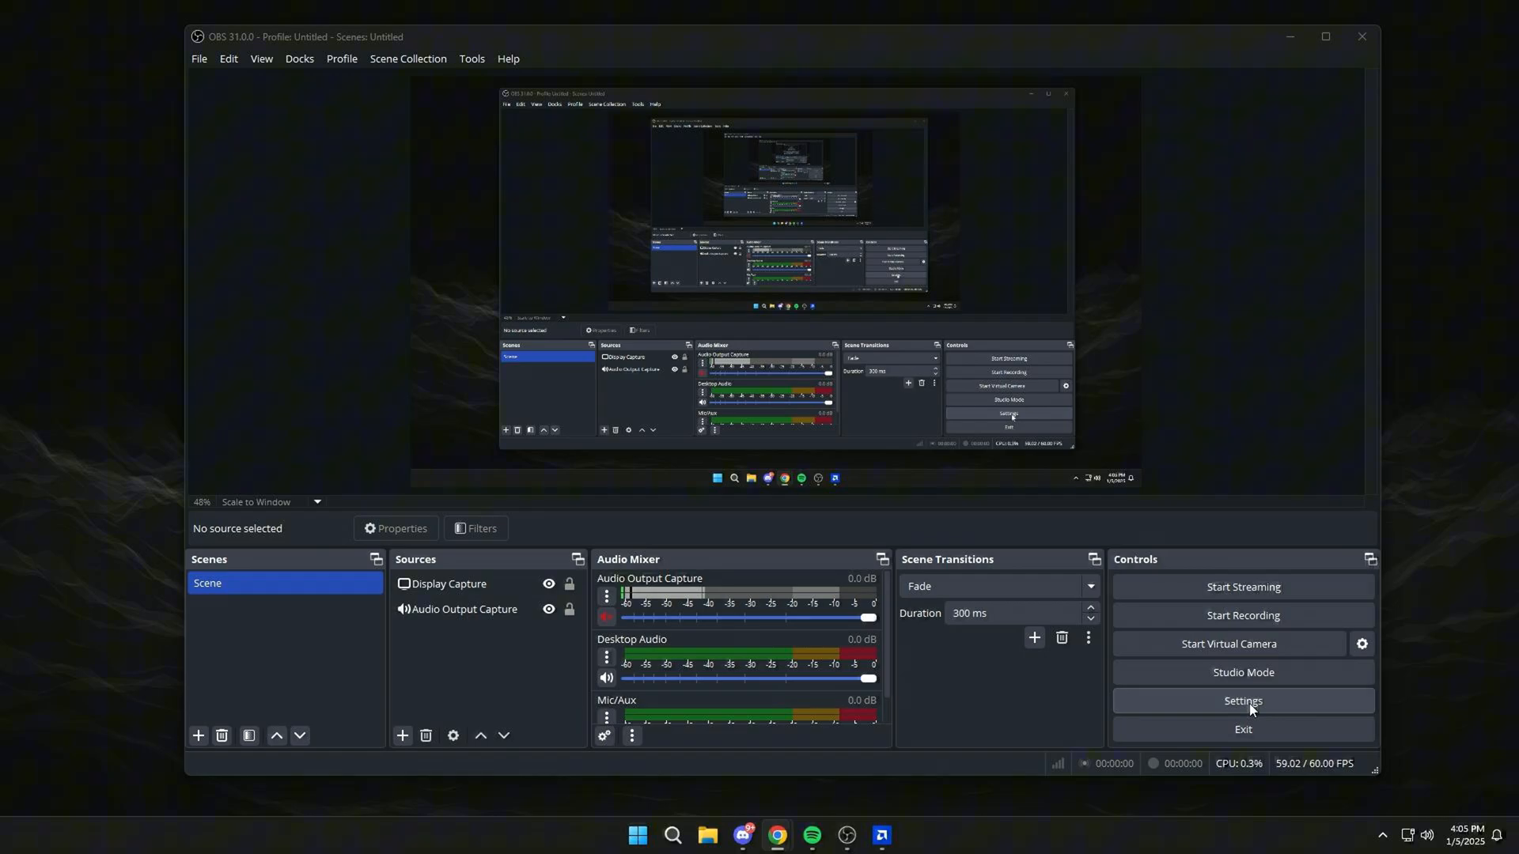
Step: Open the OBS Settings window from the Controls dock
click(1242, 700)
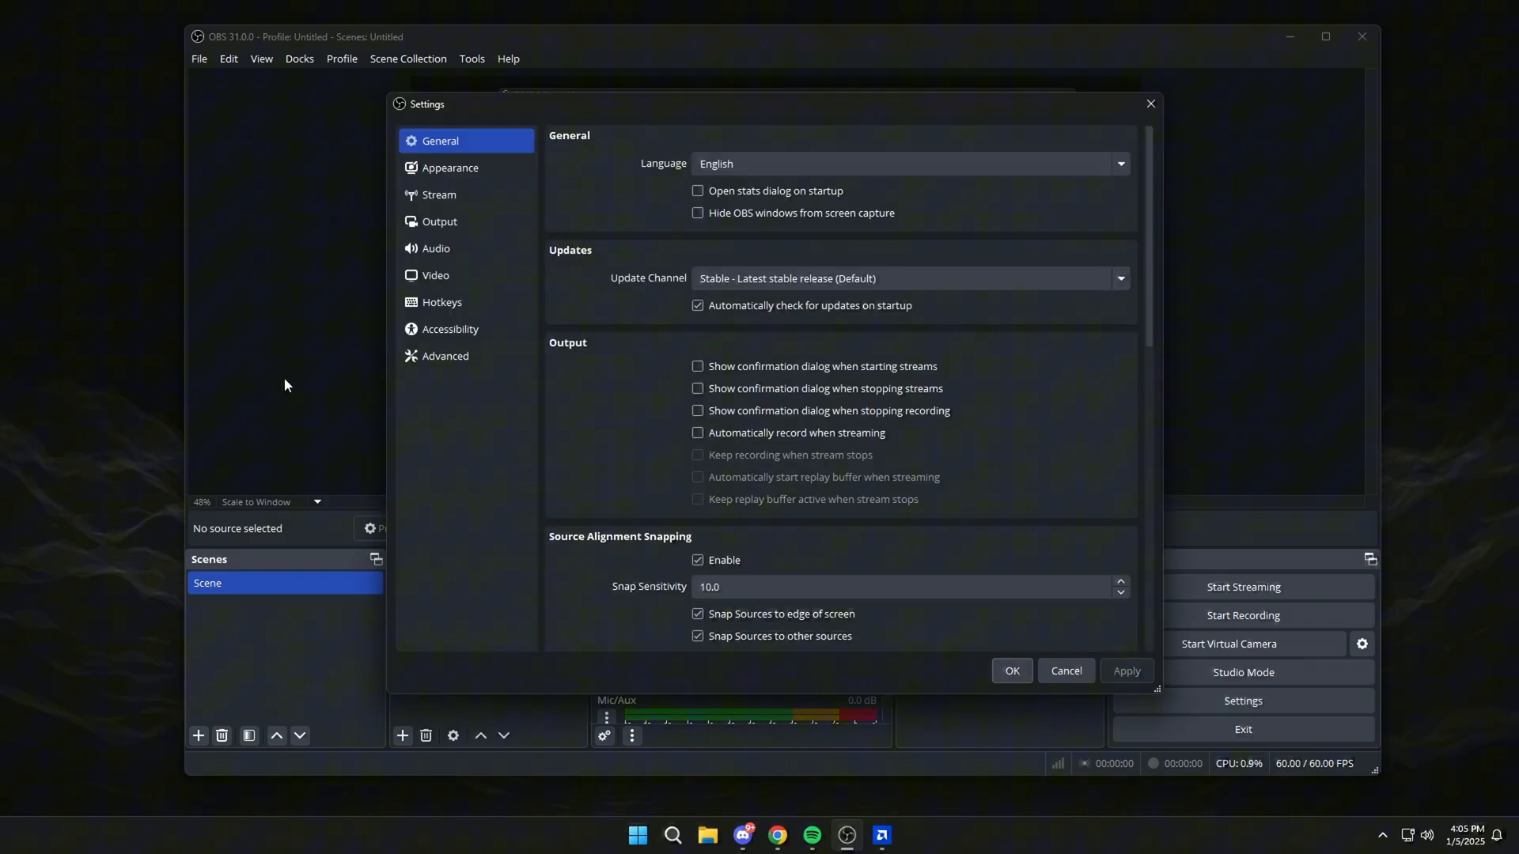
Step: Show the Video page with base and output resolution both 1920x1080, leaving FPS unchanged
click(435, 276)
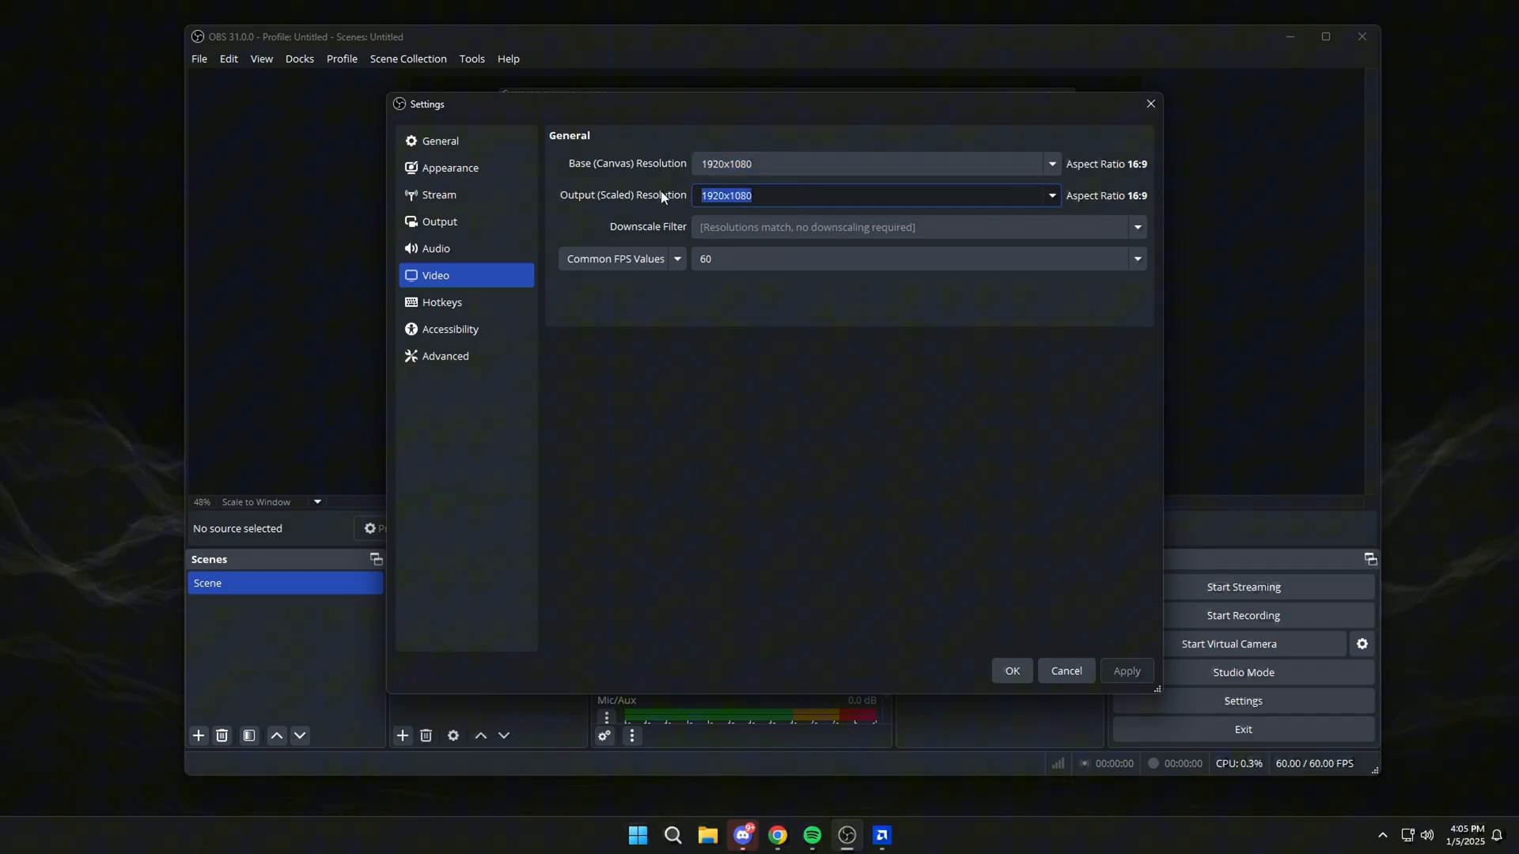
mouse_move(1025, 241)
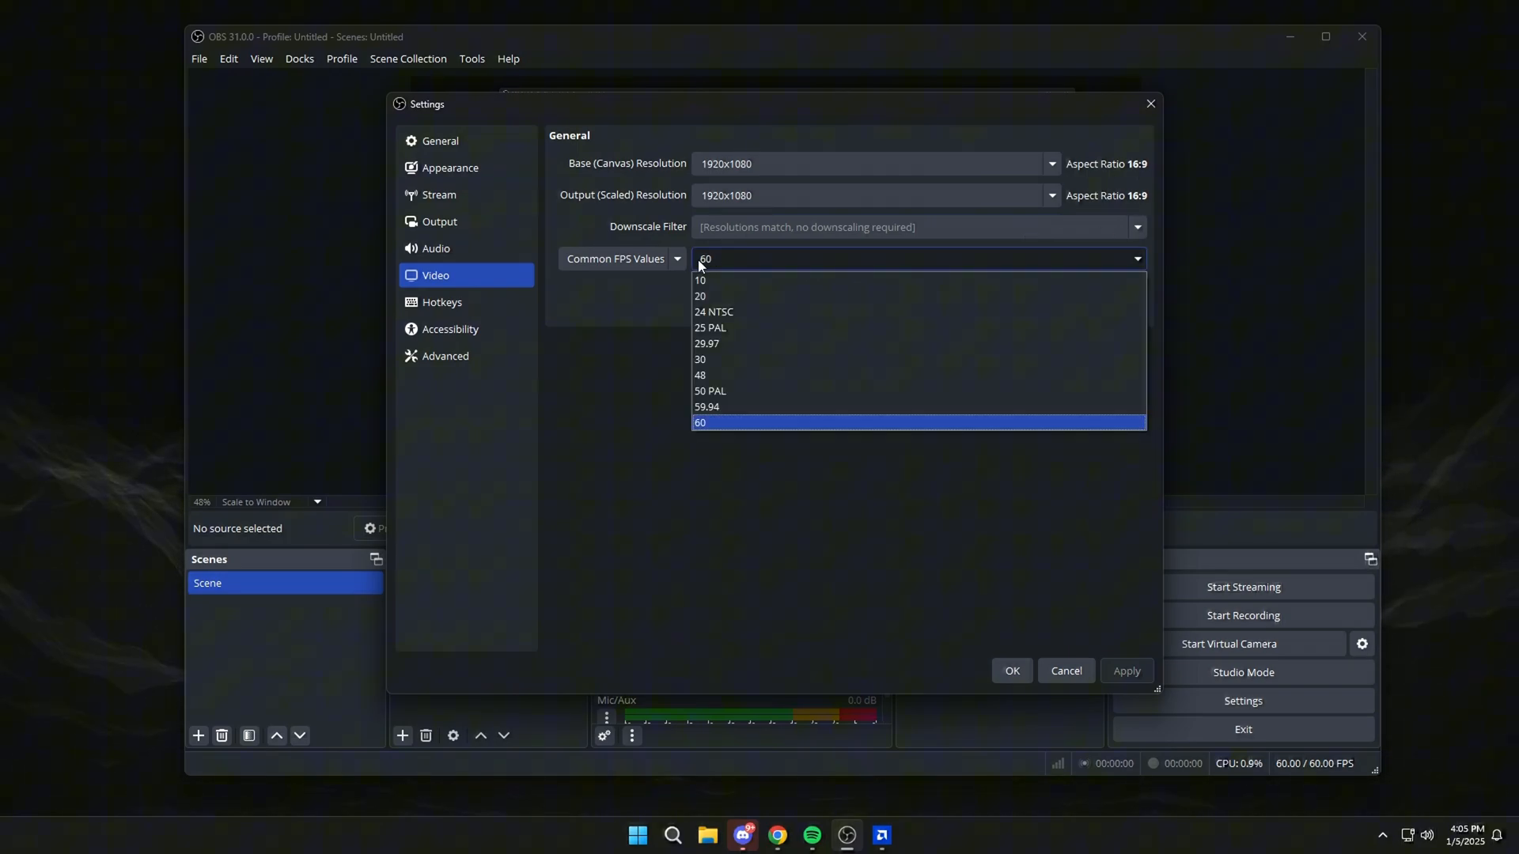
click(699, 422)
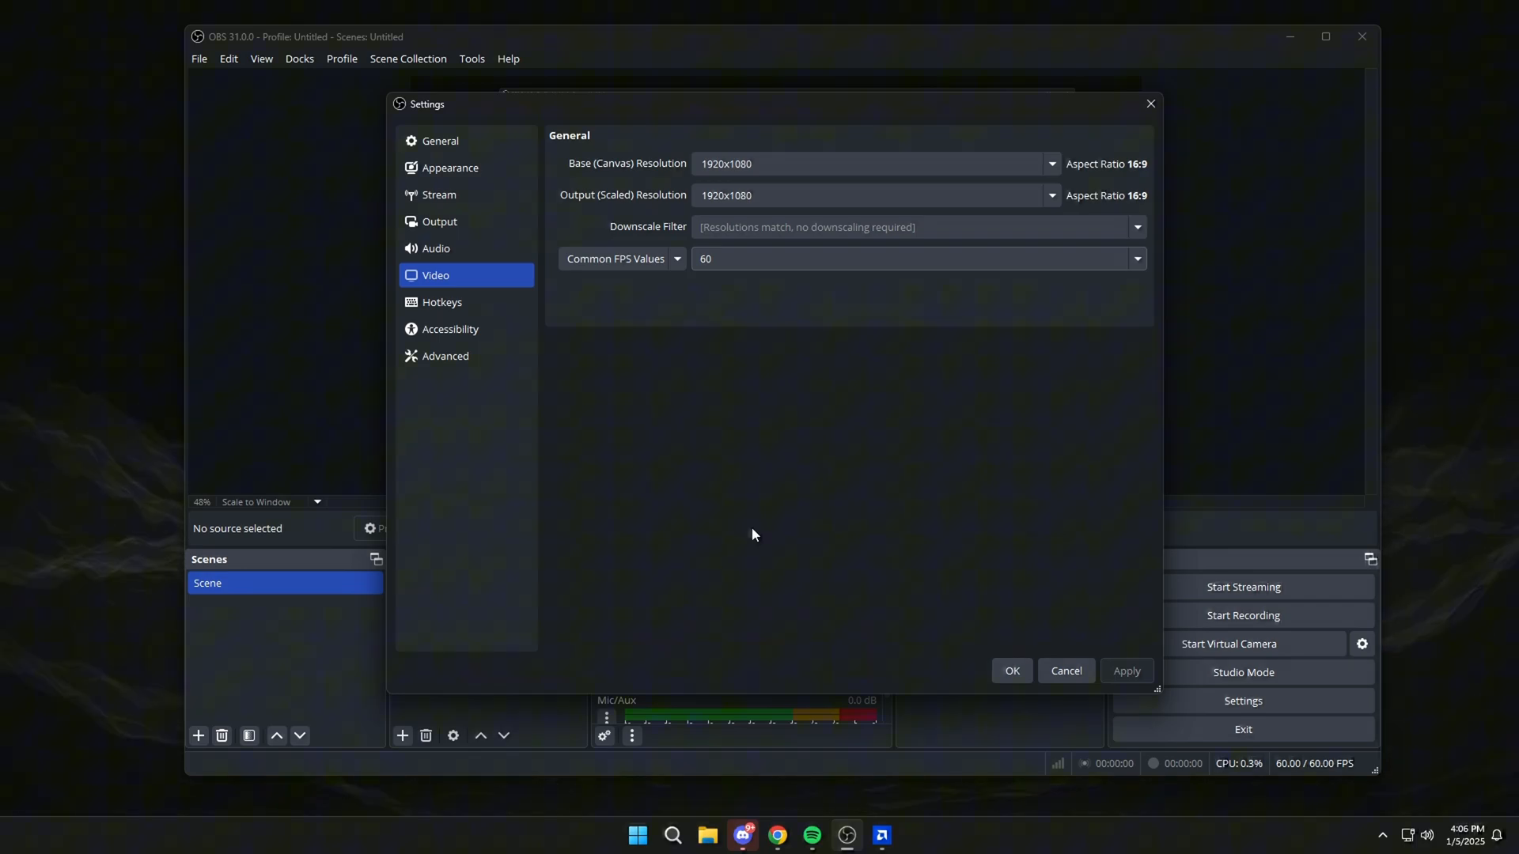
Step: Set the recording format to MPEG-4 (.mp4) in the Output recording settings
click(438, 222)
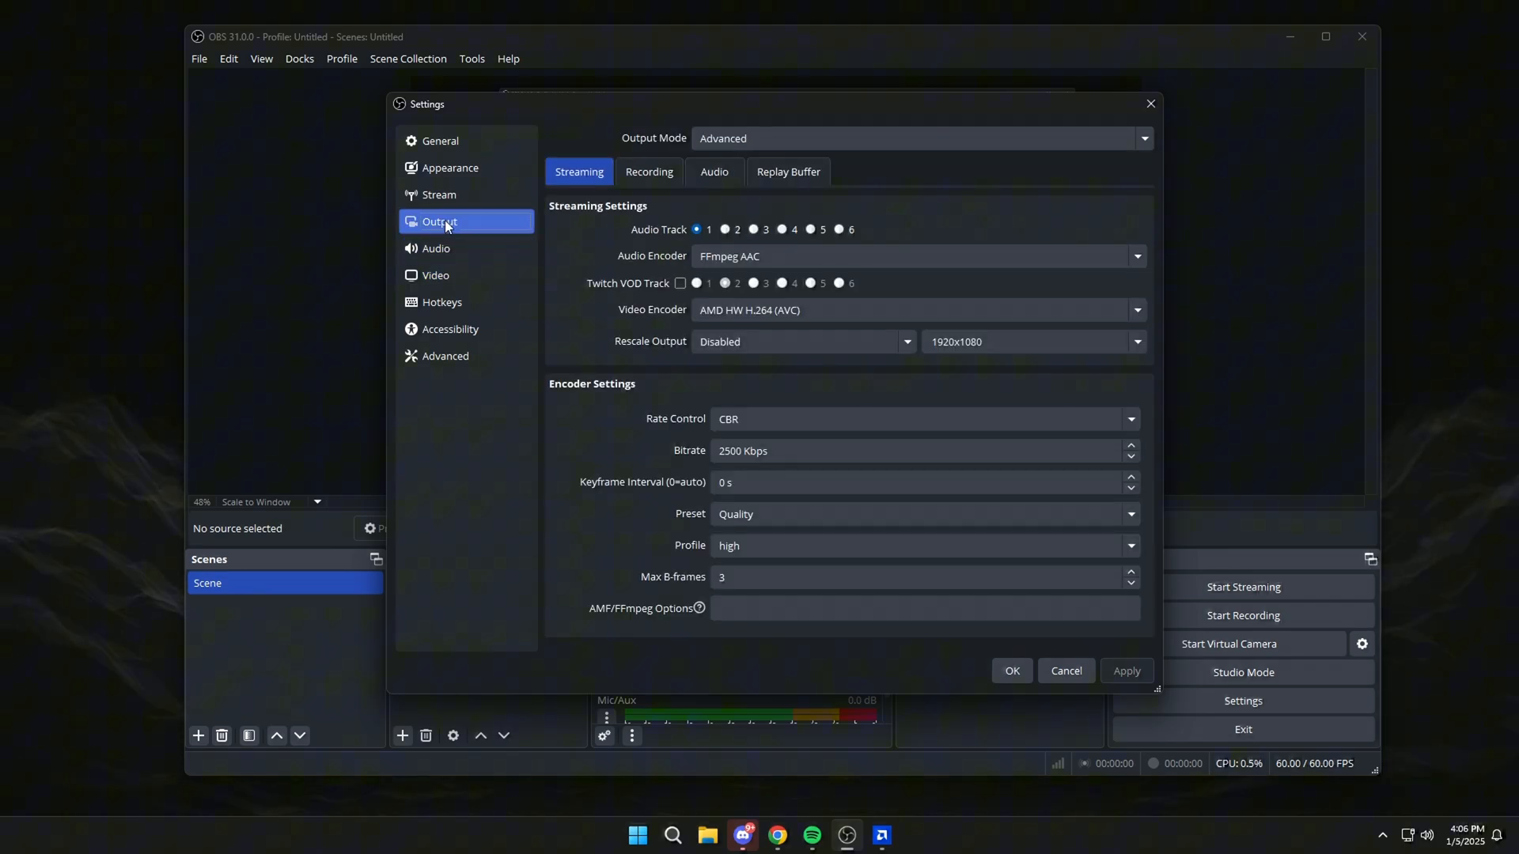
mouse_move(649, 171)
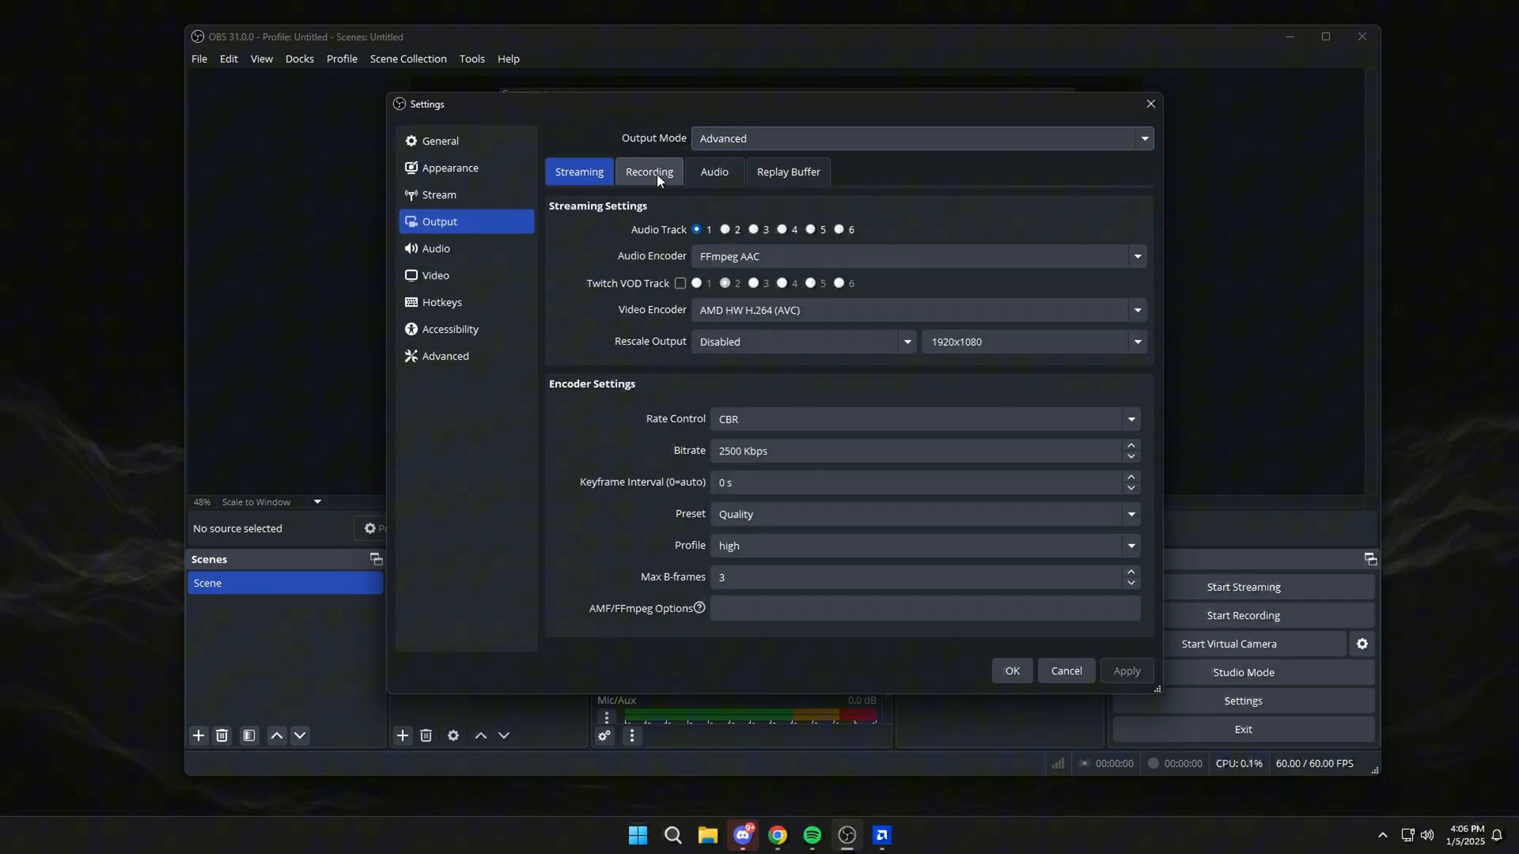
click(649, 171)
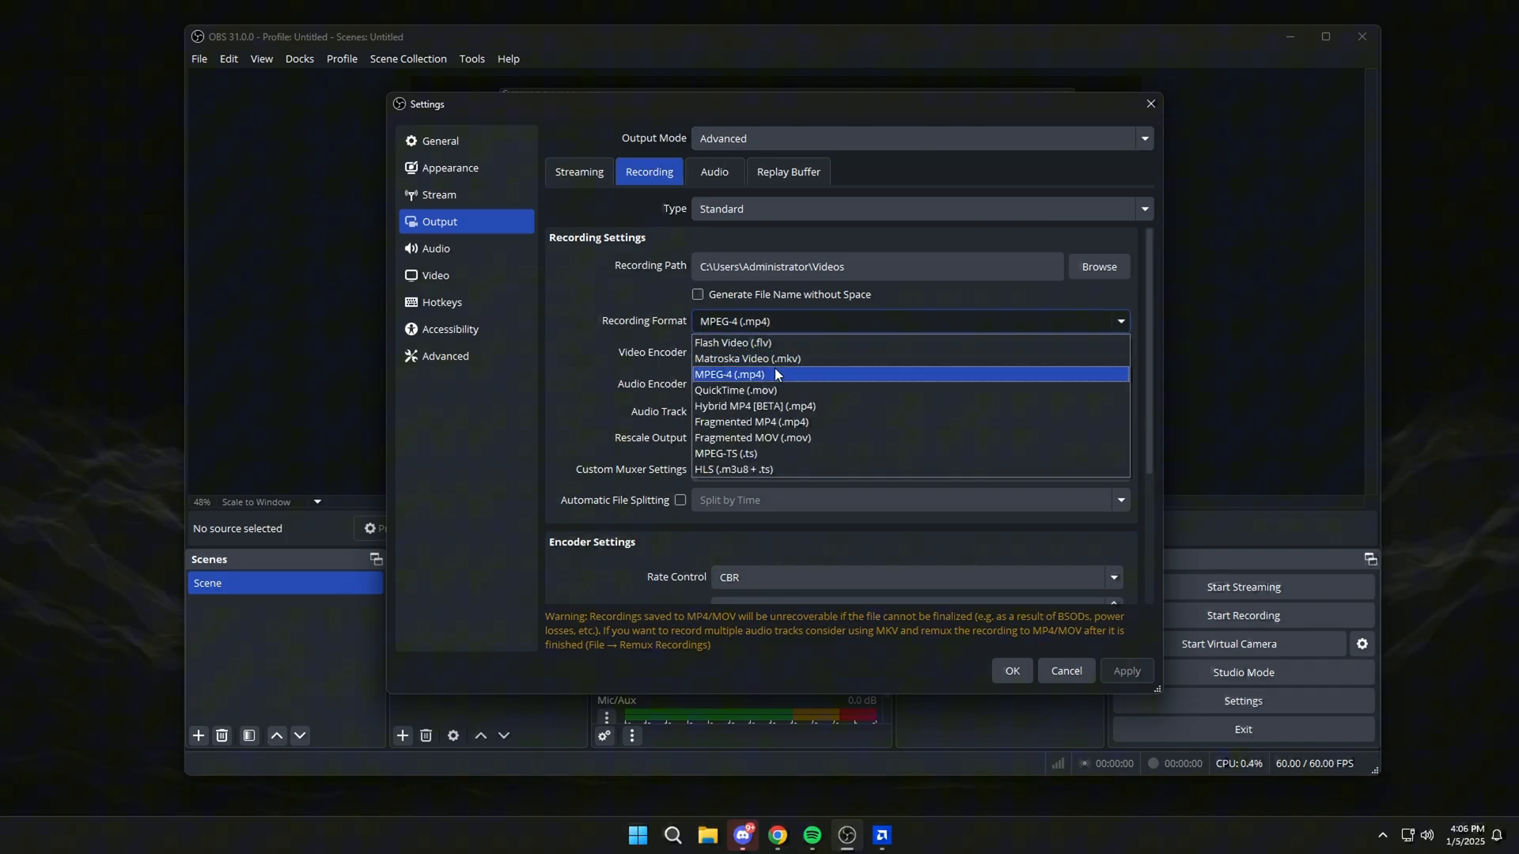
click(729, 373)
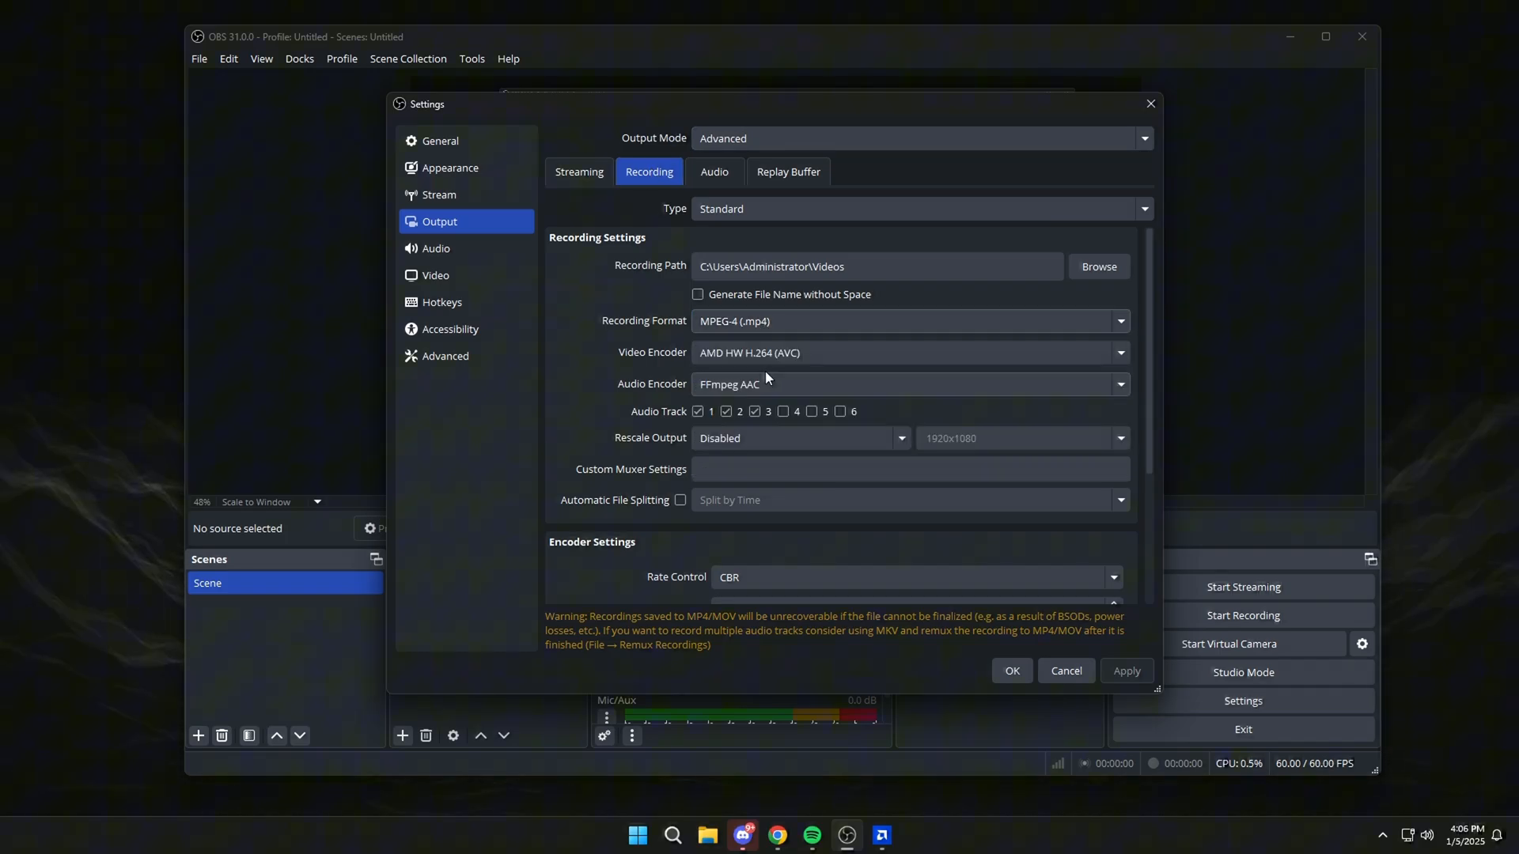
Step: Change the recording encoder's rate control to CQP with CQ level 18
scroll(down, 3)
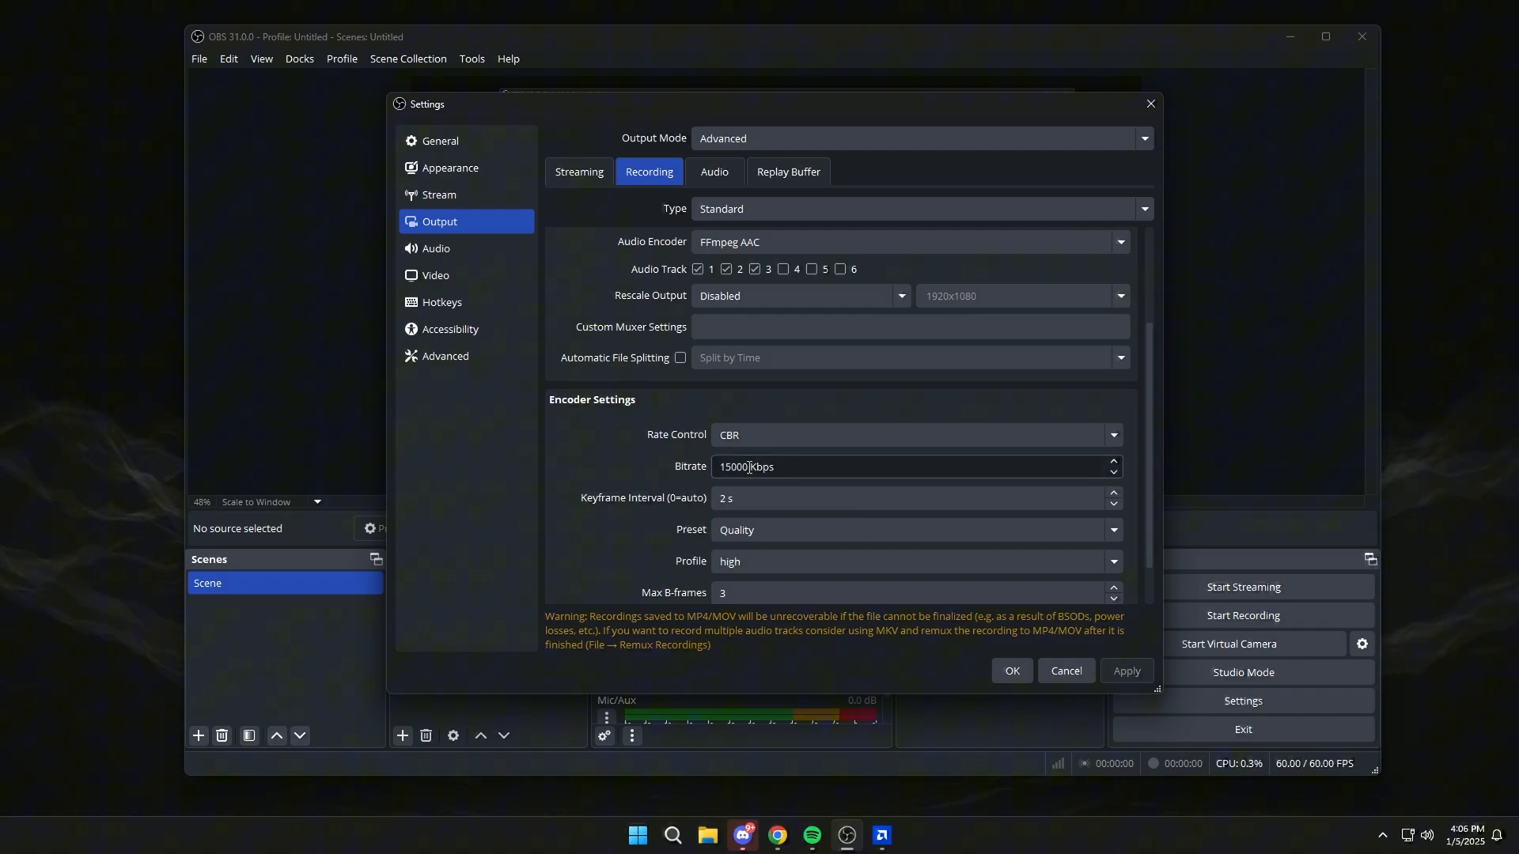
triple_click(916, 465)
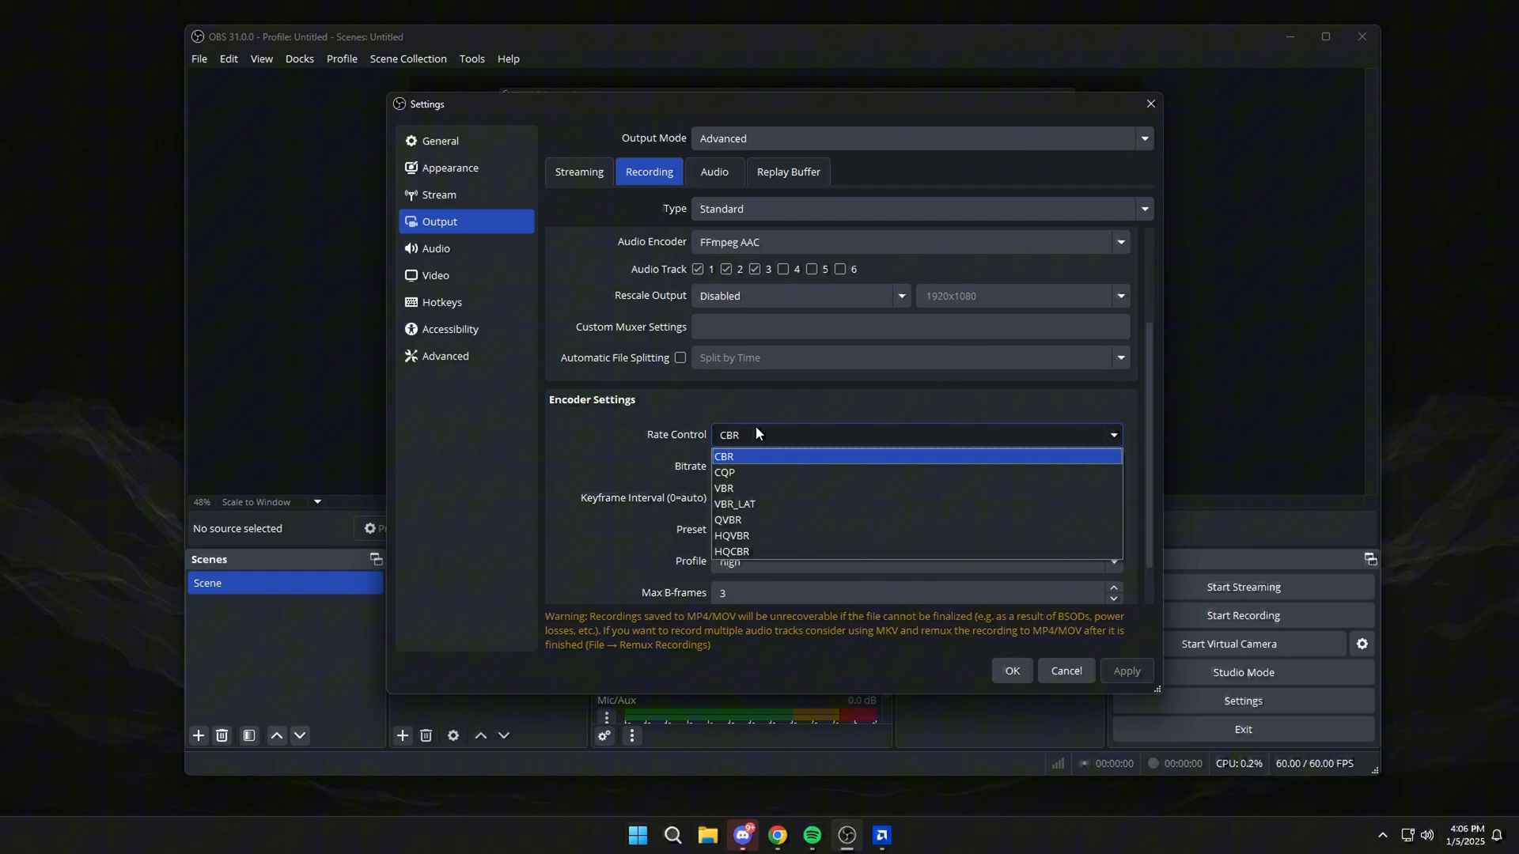
click(723, 473)
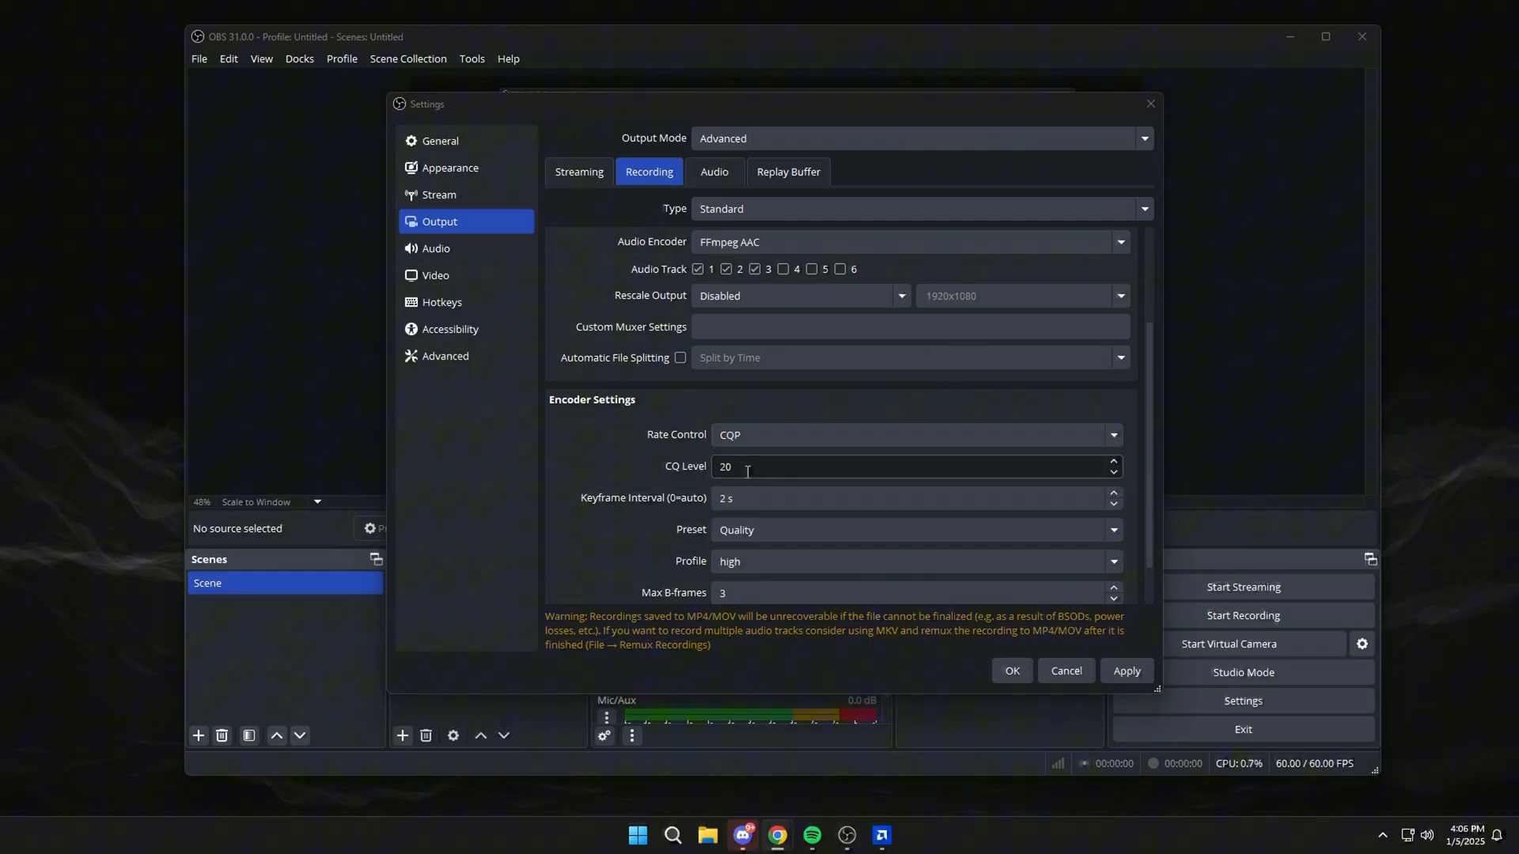
click(1112, 471)
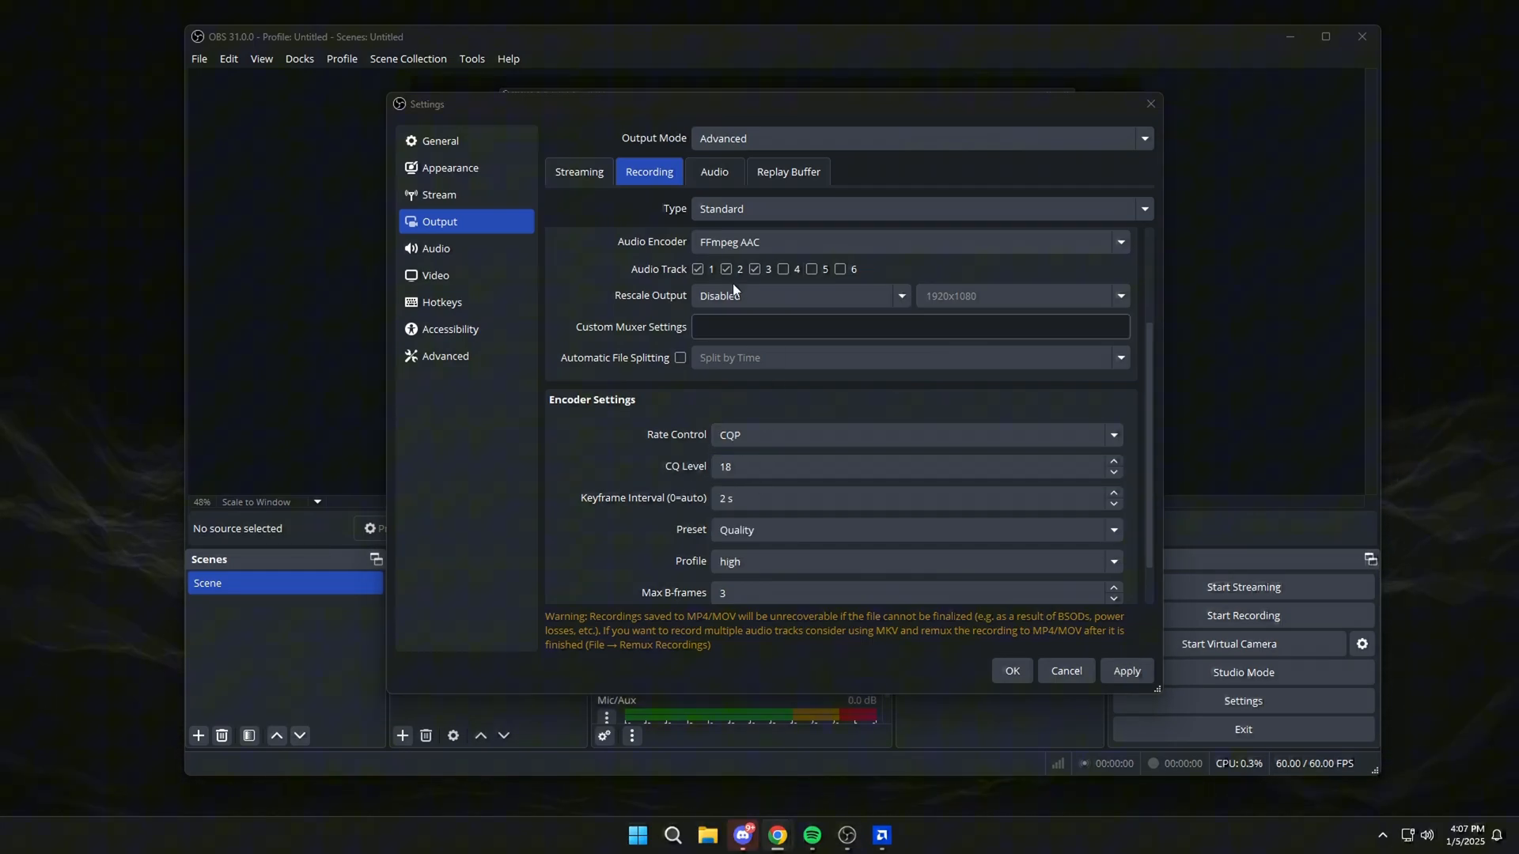
Step: Set the frame rate to 30 FPS, apply the changes and close Settings
click(435, 275)
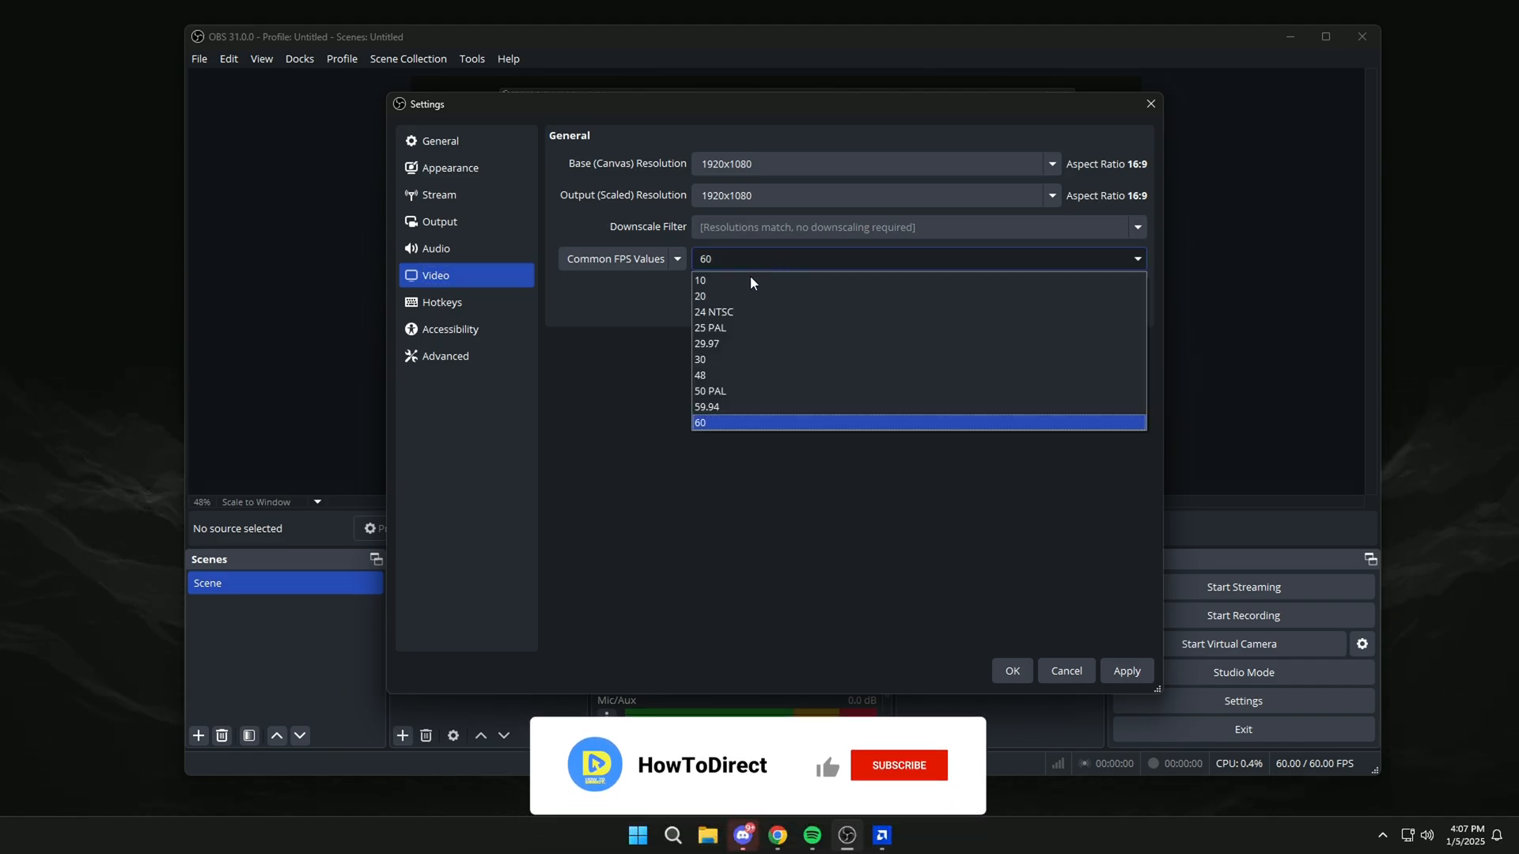
click(701, 359)
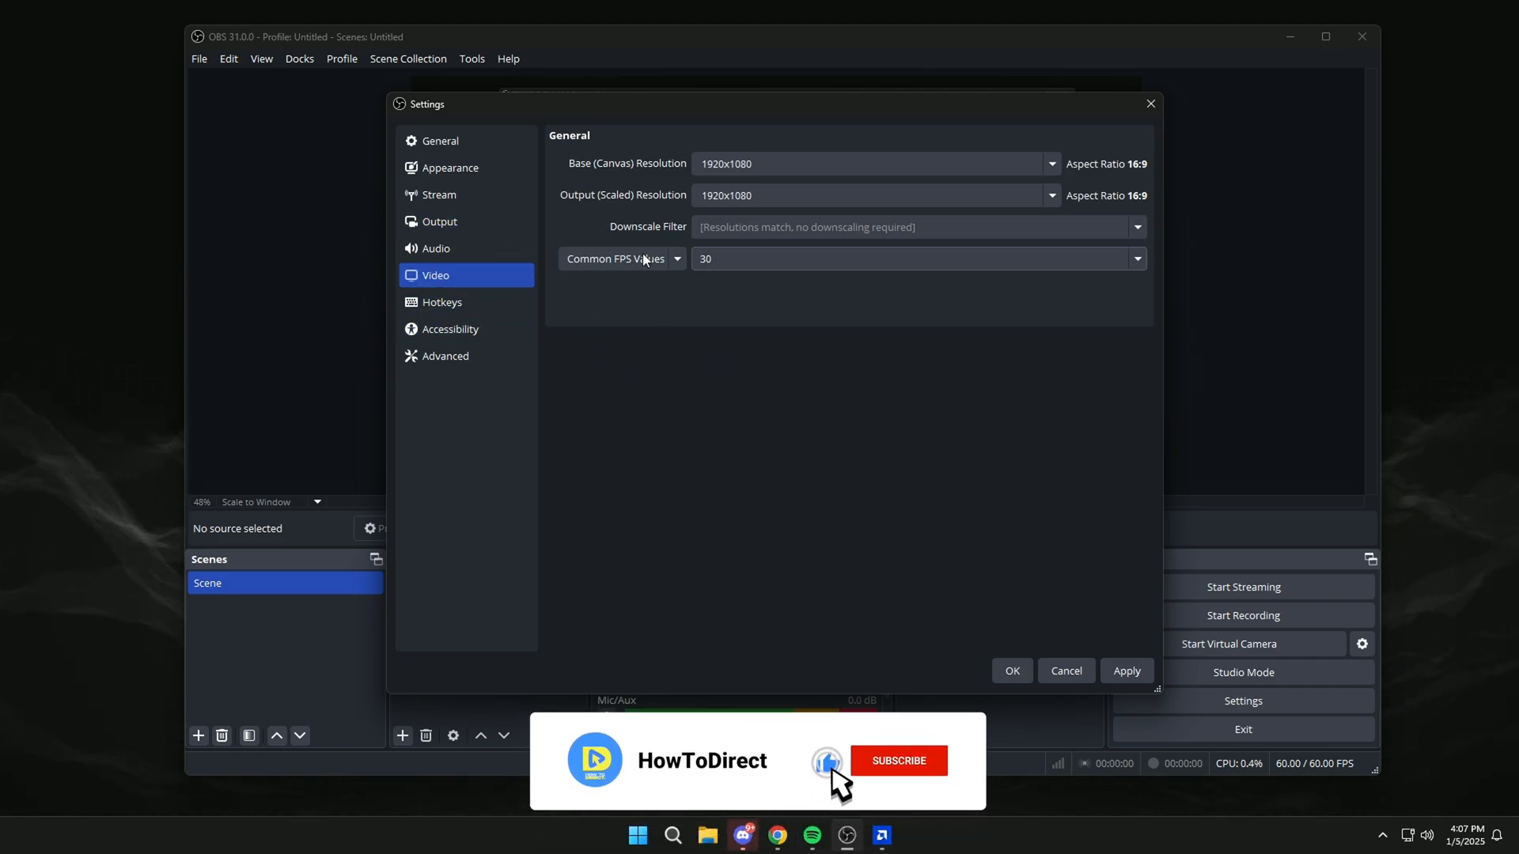
click(897, 761)
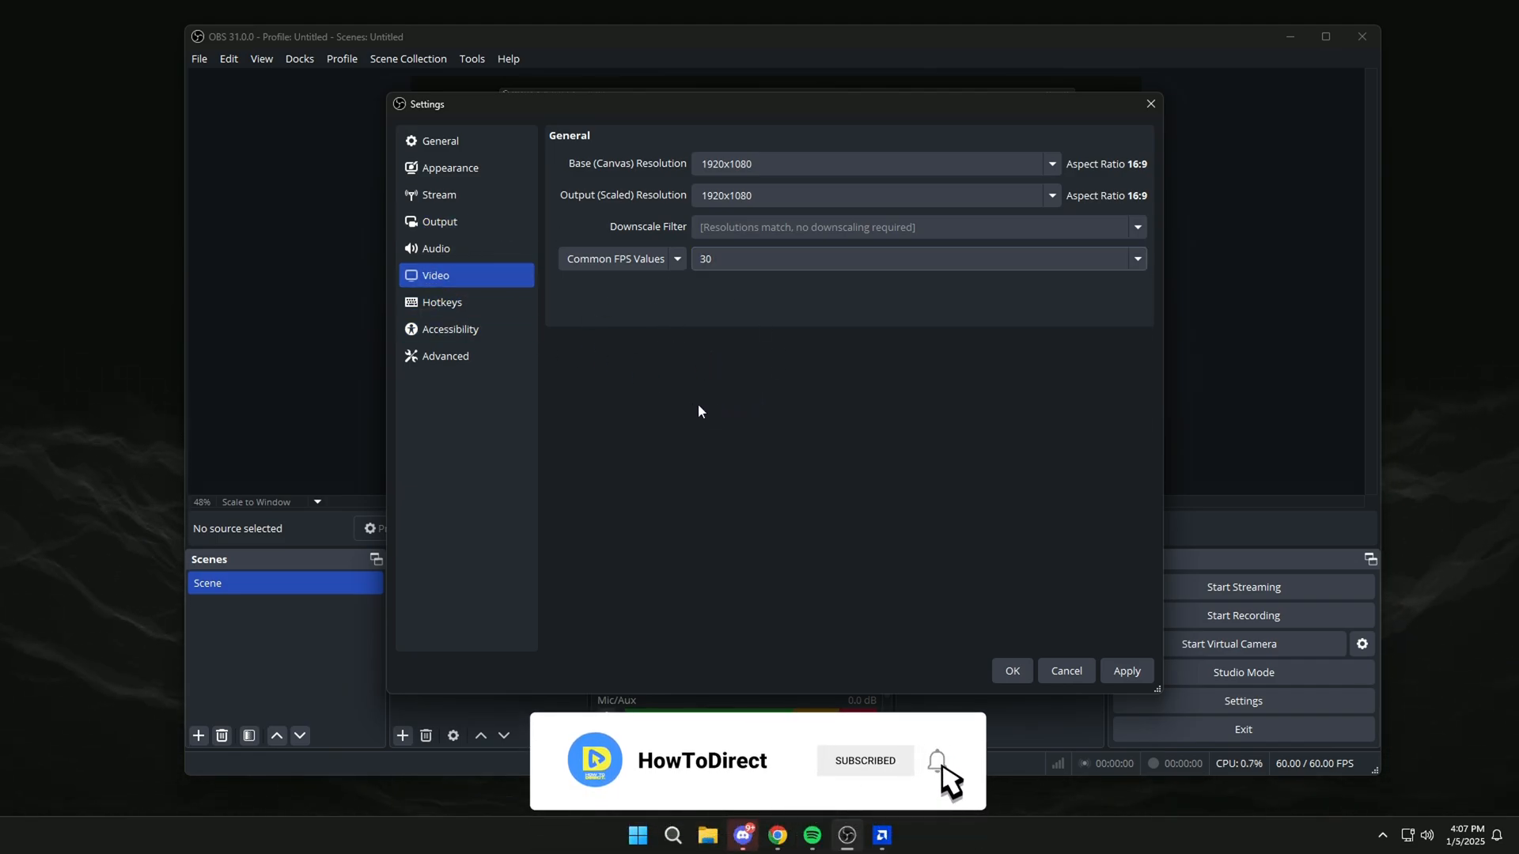
click(936, 759)
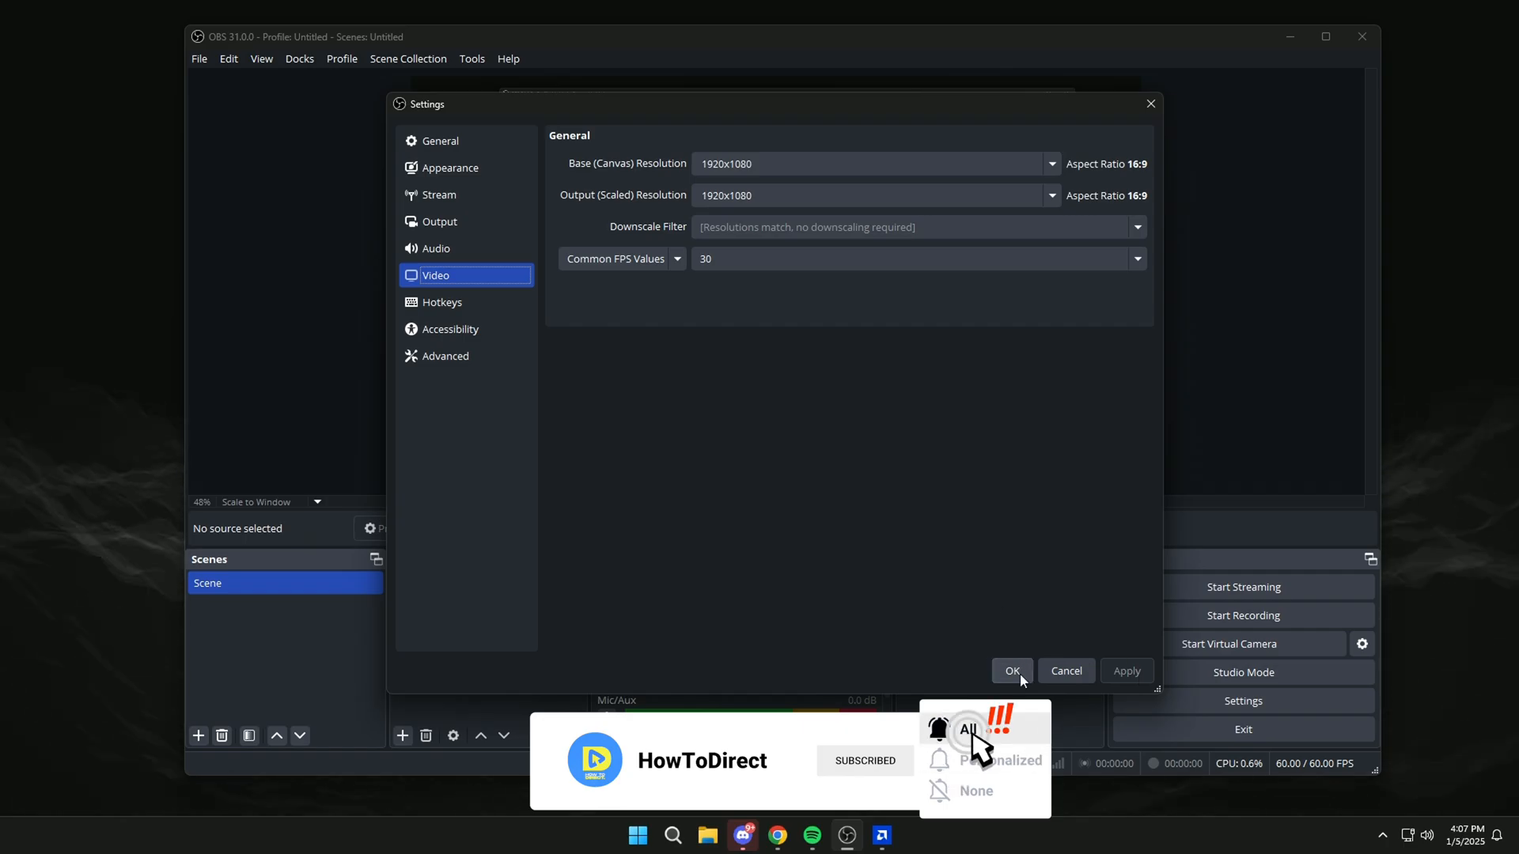
click(1011, 670)
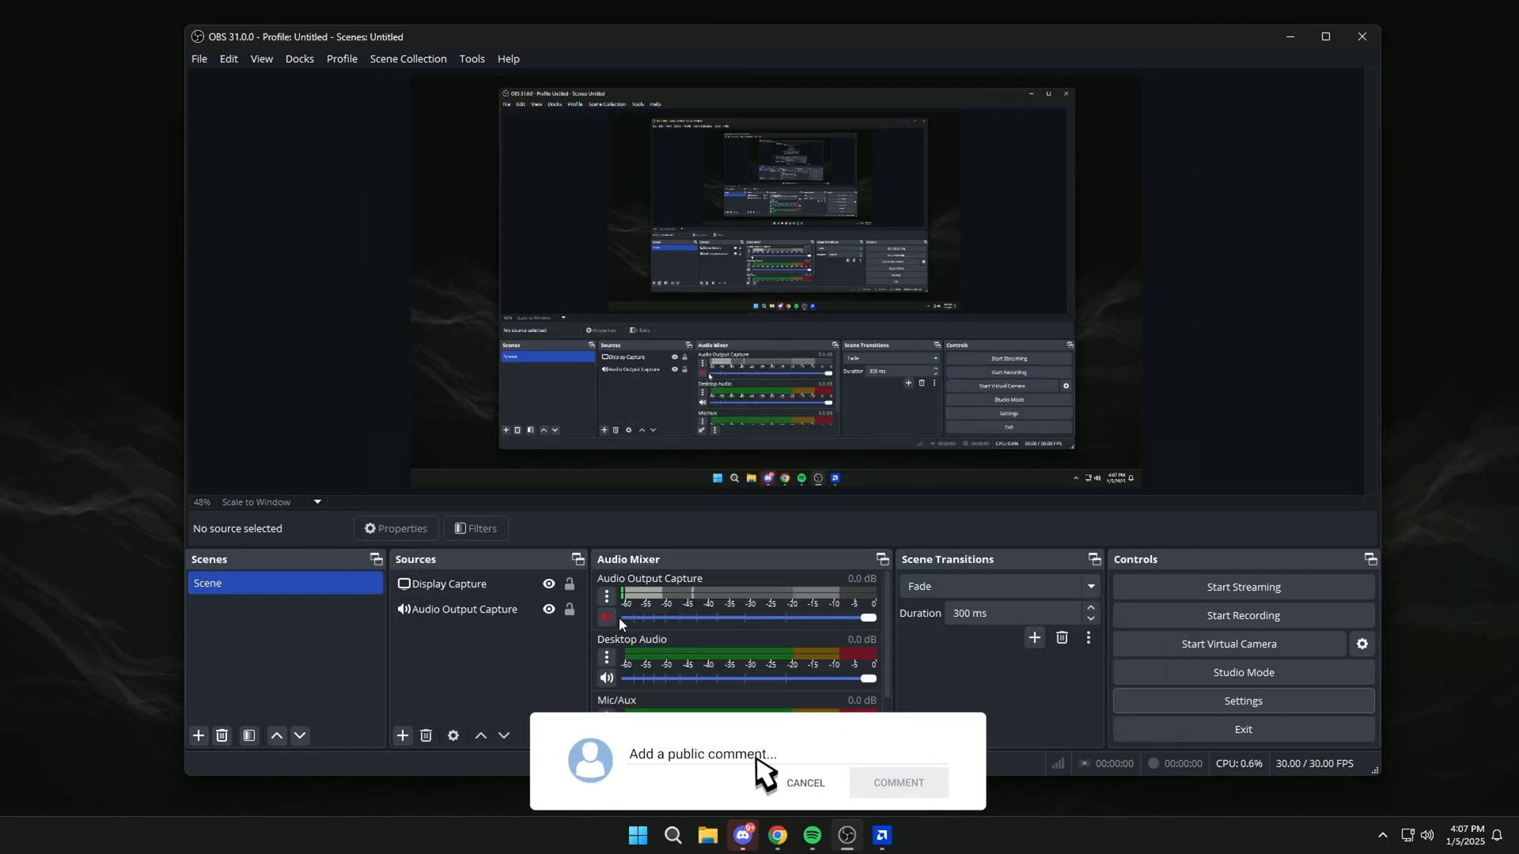
text(Great video! Thanks for sharing!)
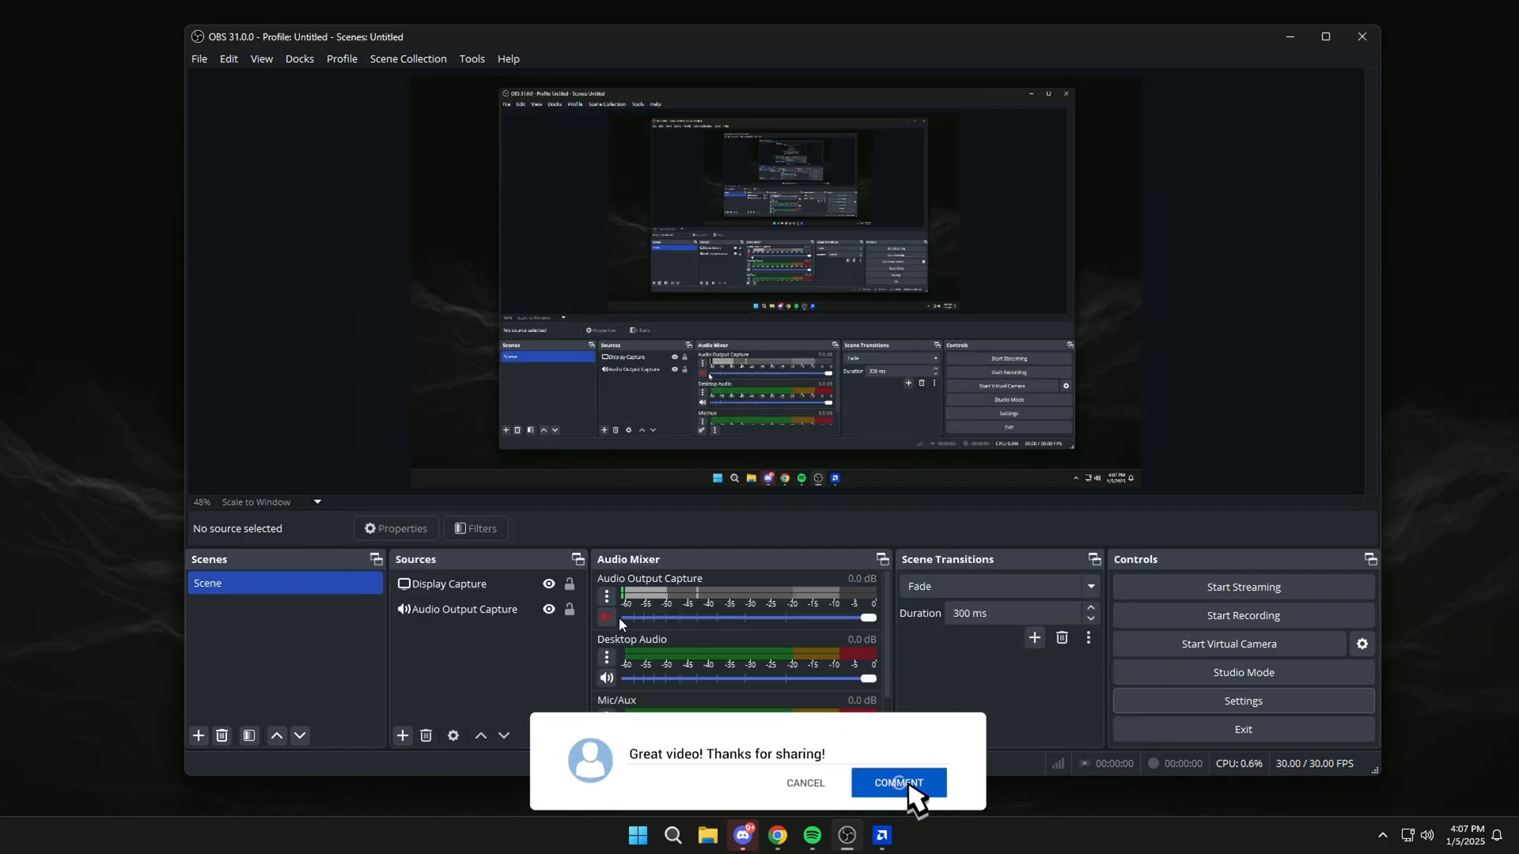